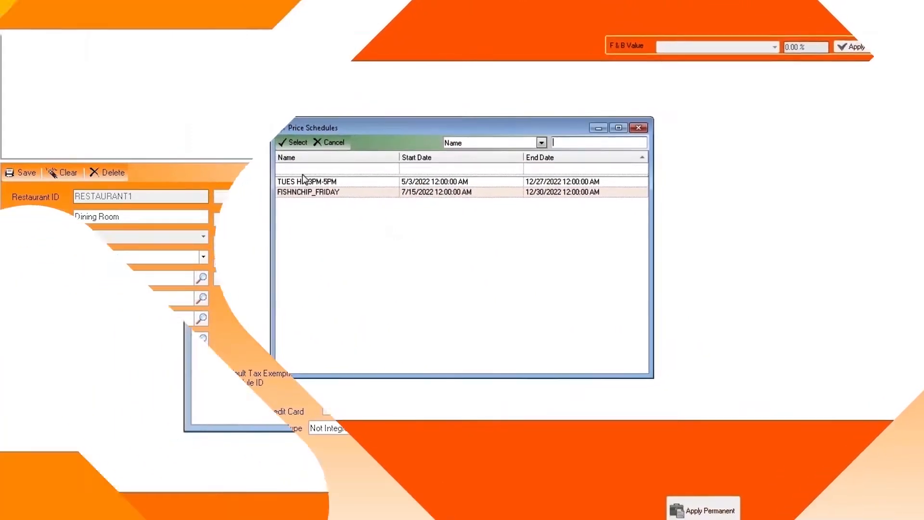
Load the TUES HH 3PM-5PM price schedule and open the F&B Value adjustment dropdown
left_click(330, 193)
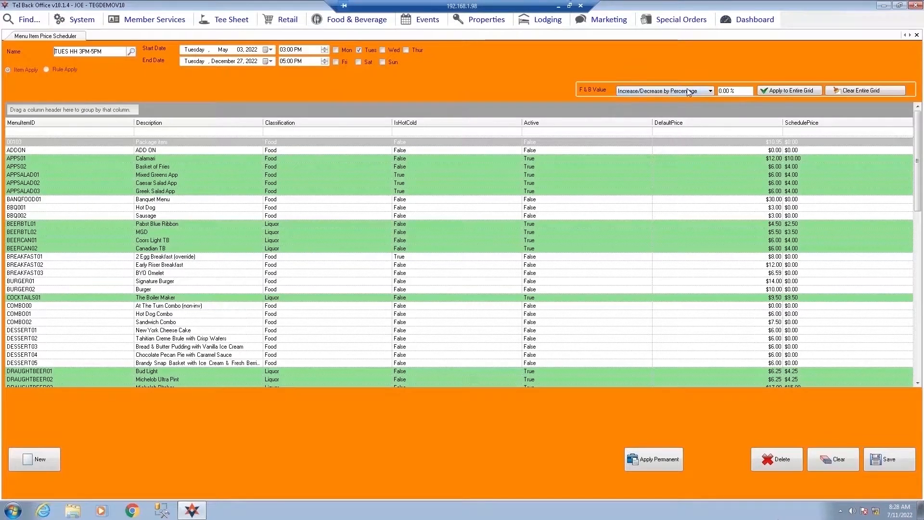
left_click(709, 90)
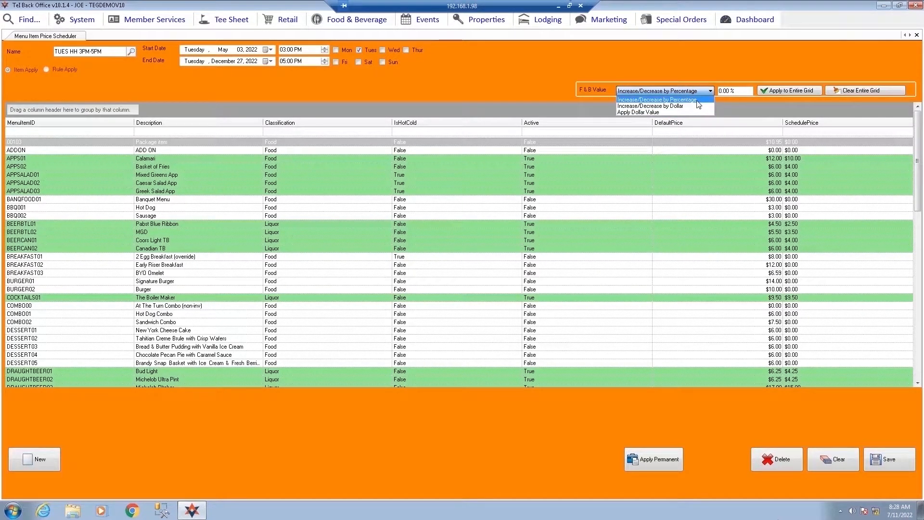
mouse_move(651, 112)
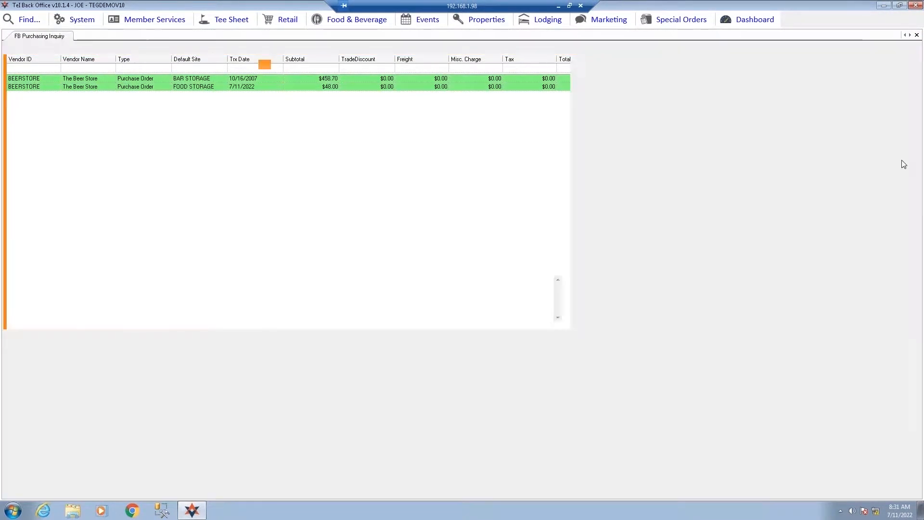
Open FB Purchasing Inquiry to view the two Beer Store purchase orders
double_click(194, 86)
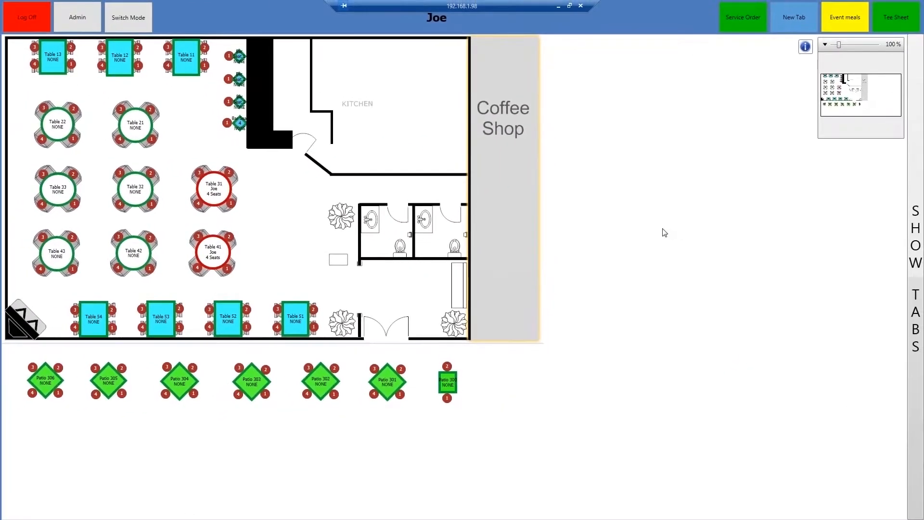
mouse_move(794, 16)
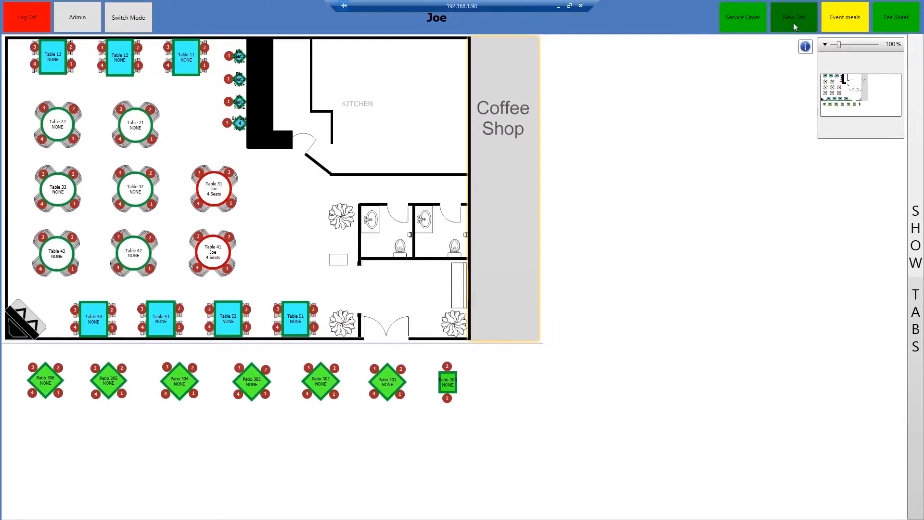
mouse_move(793, 29)
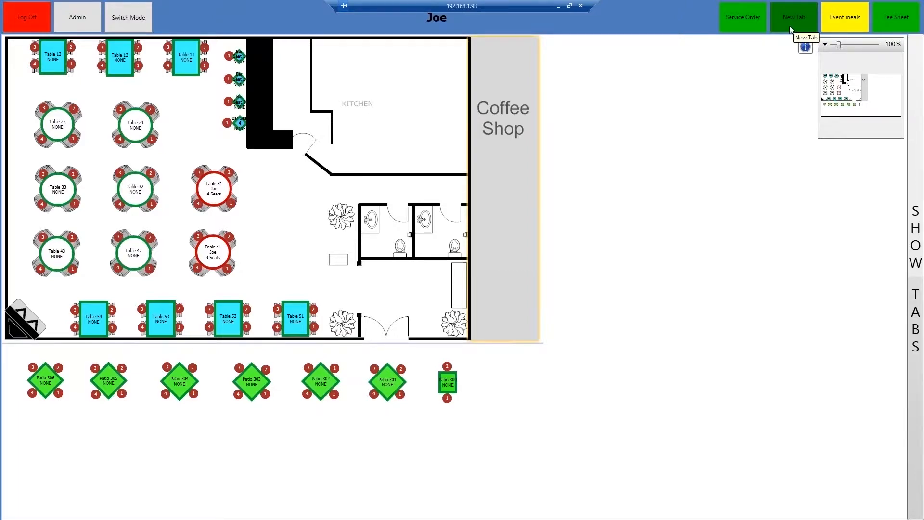
Seat four guests, add Pabst Blue Ribbon and MGD ($13.11), and transfer the check to Table 32
left_click(135, 124)
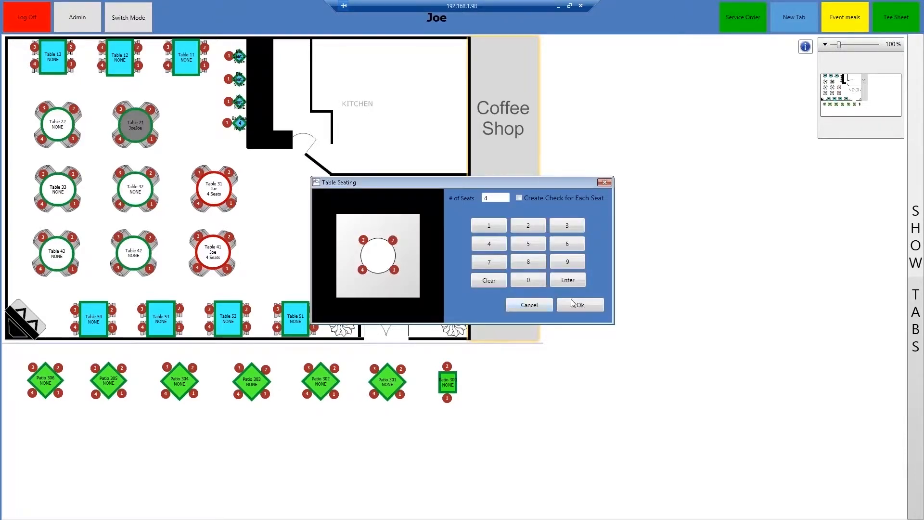
mouse_move(688, 265)
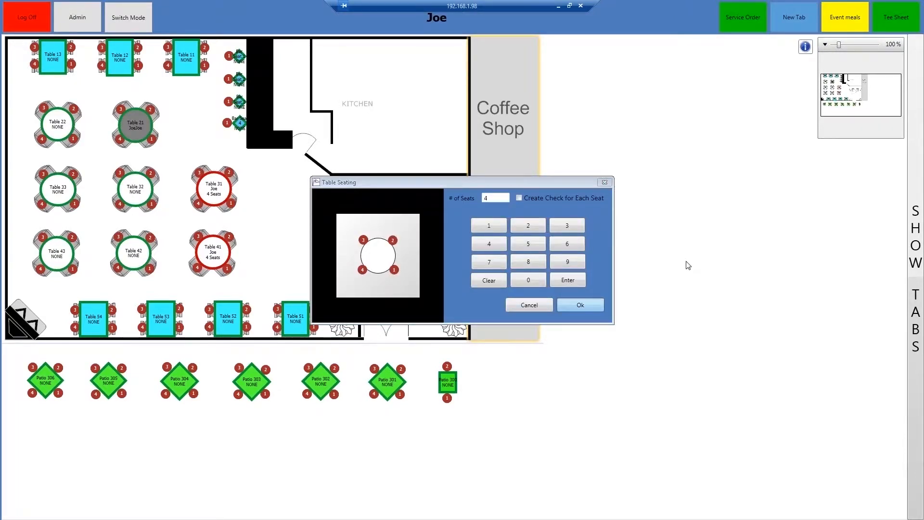
left_click(580, 305)
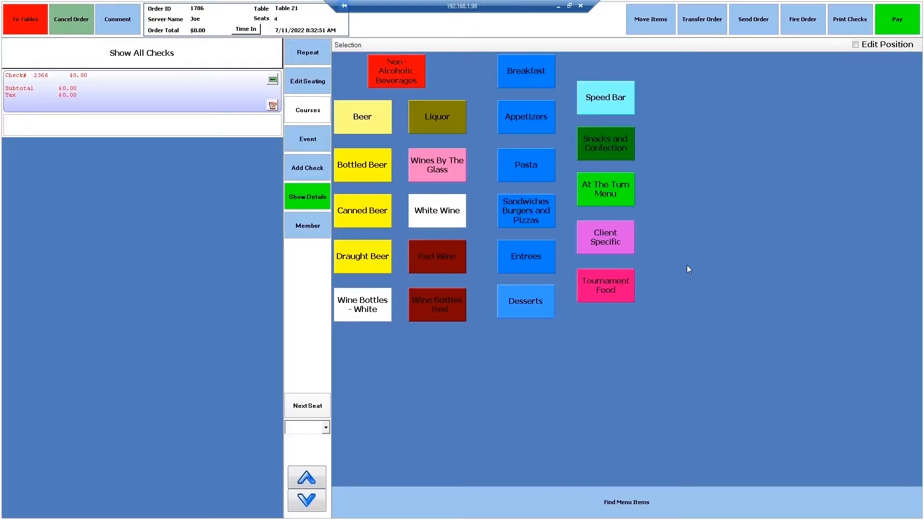
left_click(604, 97)
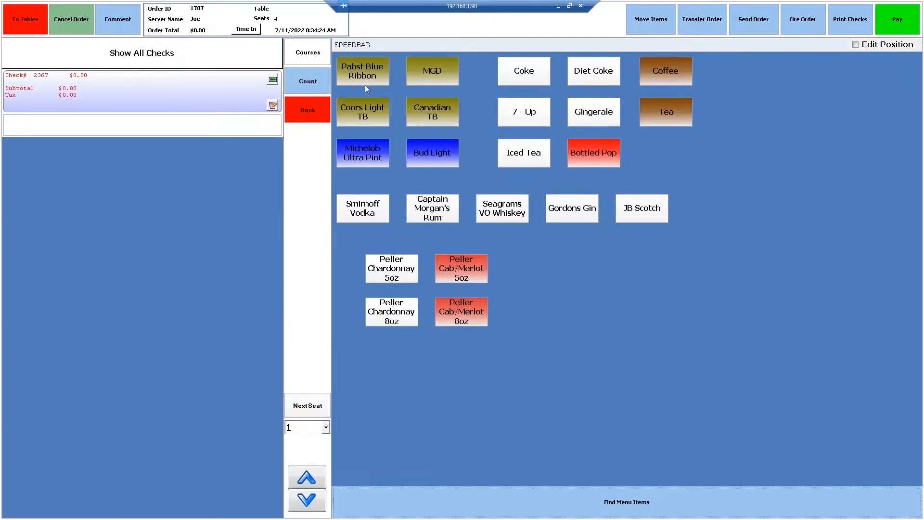
left_click(432, 71)
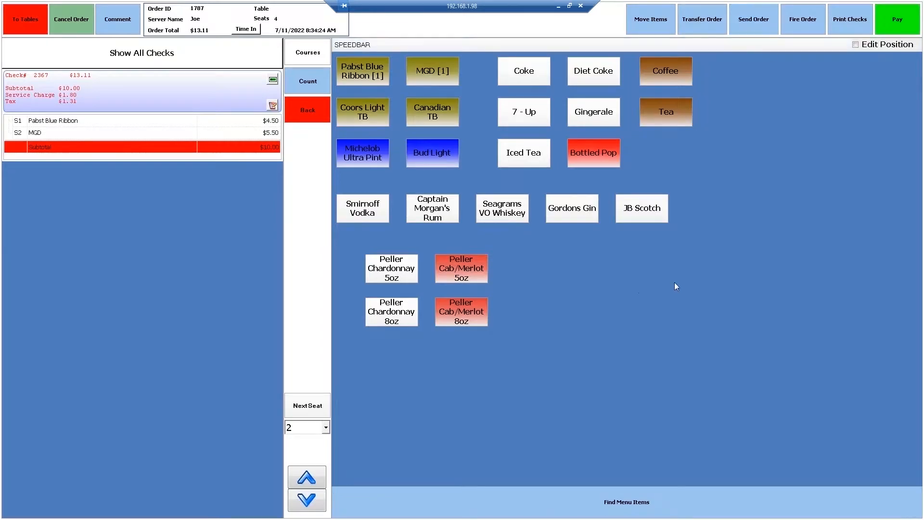
left_click(25, 18)
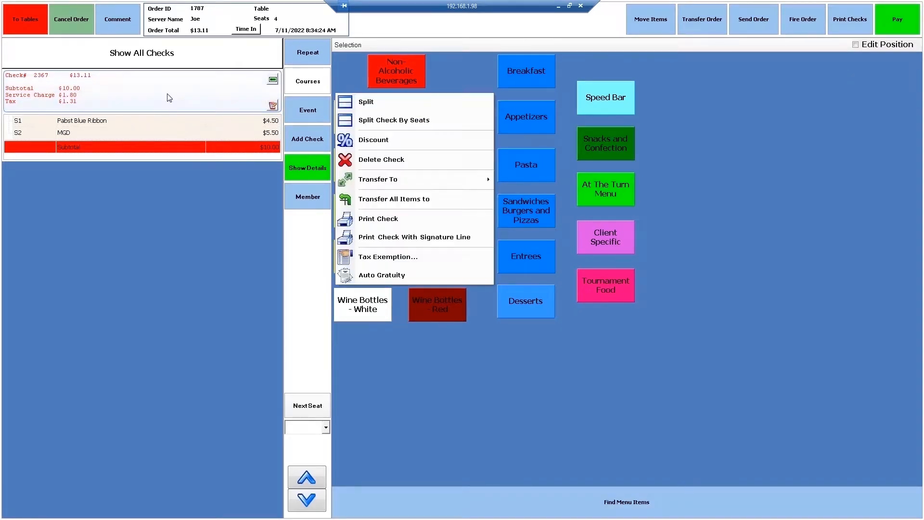
left_click(378, 179)
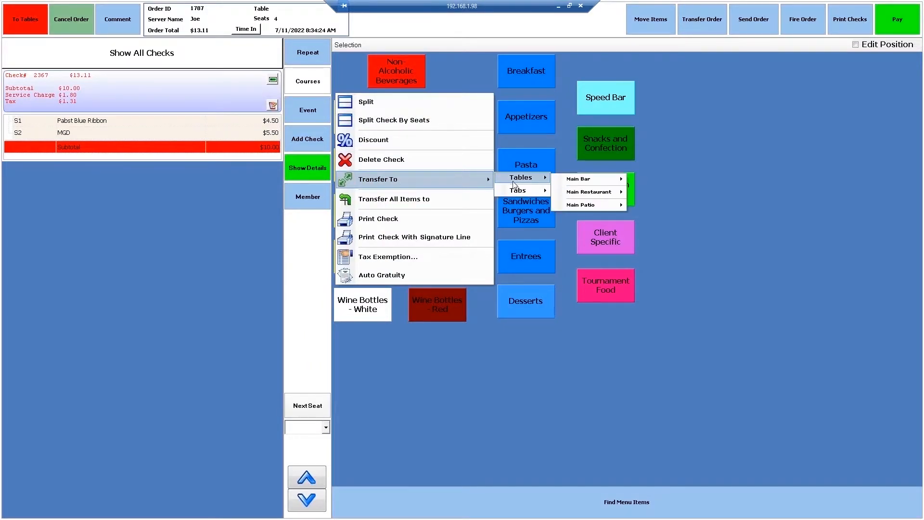
left_click(593, 192)
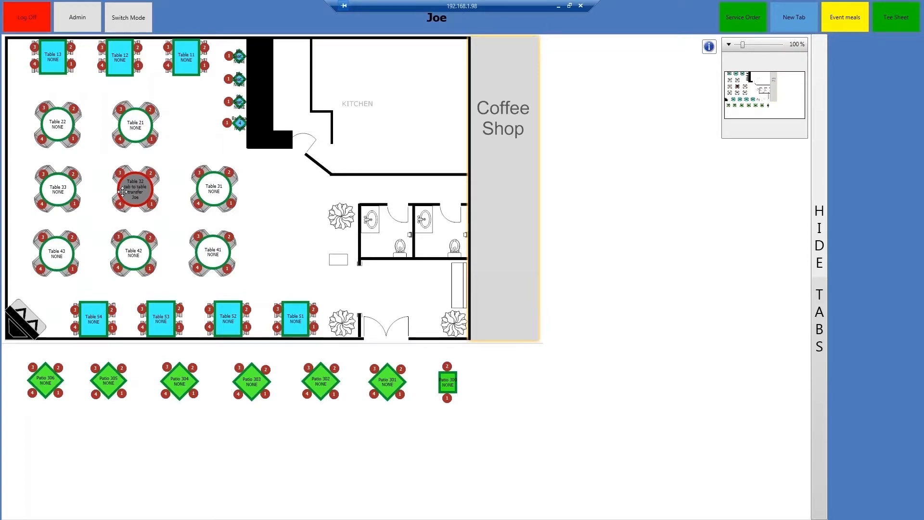
On the Table 32 order, add Calamari, a Course #2 divider, and Chicken Supreme for seat 1
left_click(134, 189)
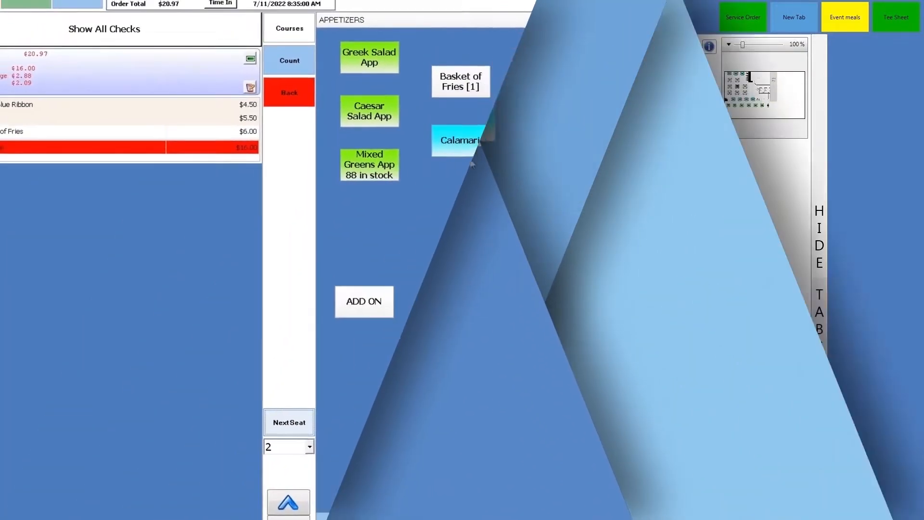
left_click(462, 140)
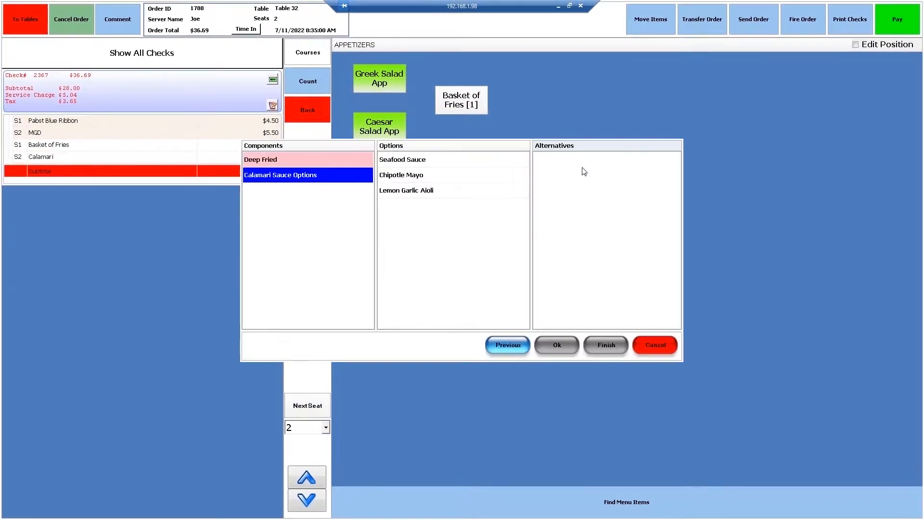
left_click(605, 345)
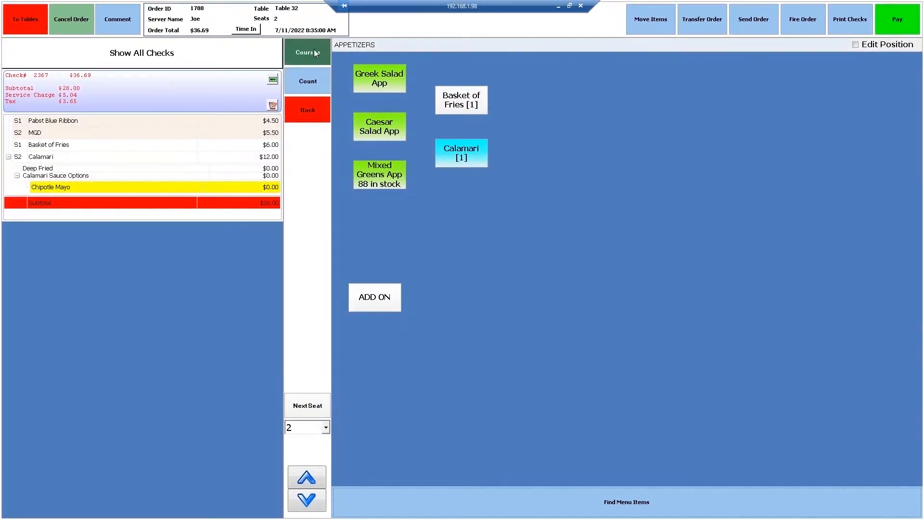
left_click(307, 52)
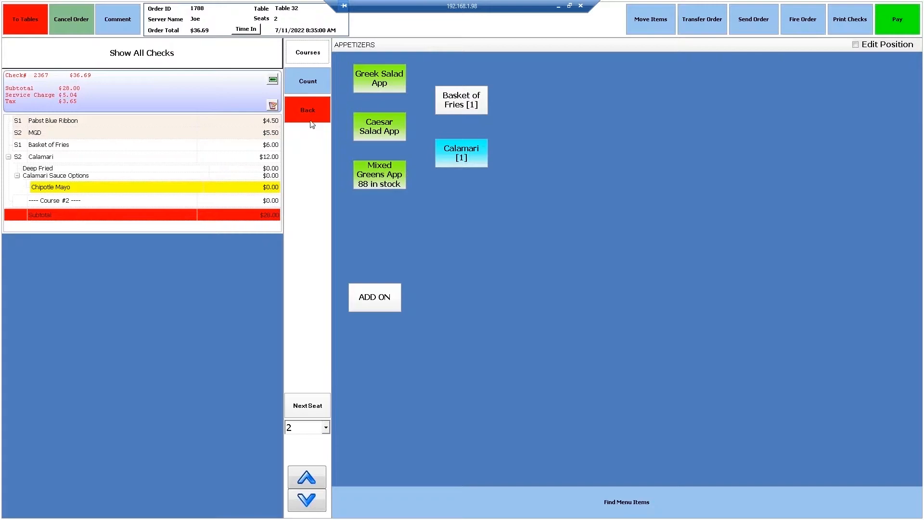
left_click(307, 110)
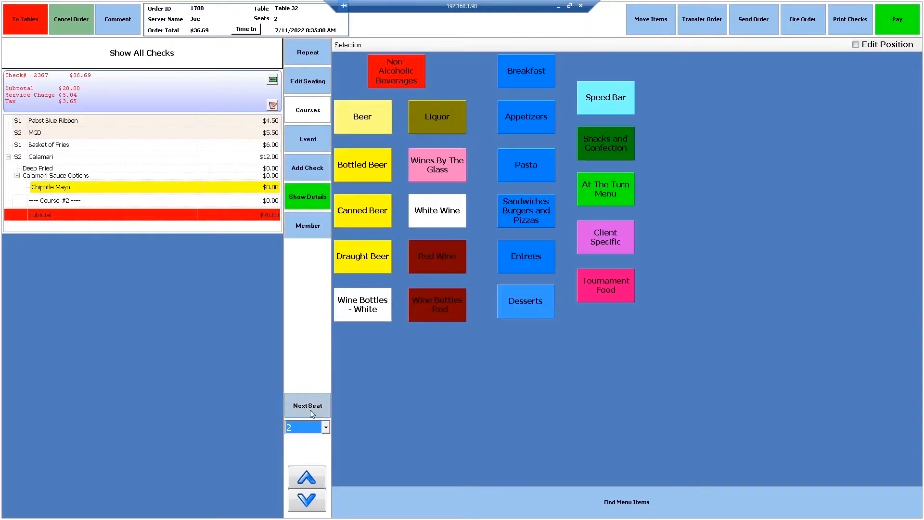
left_click(525, 255)
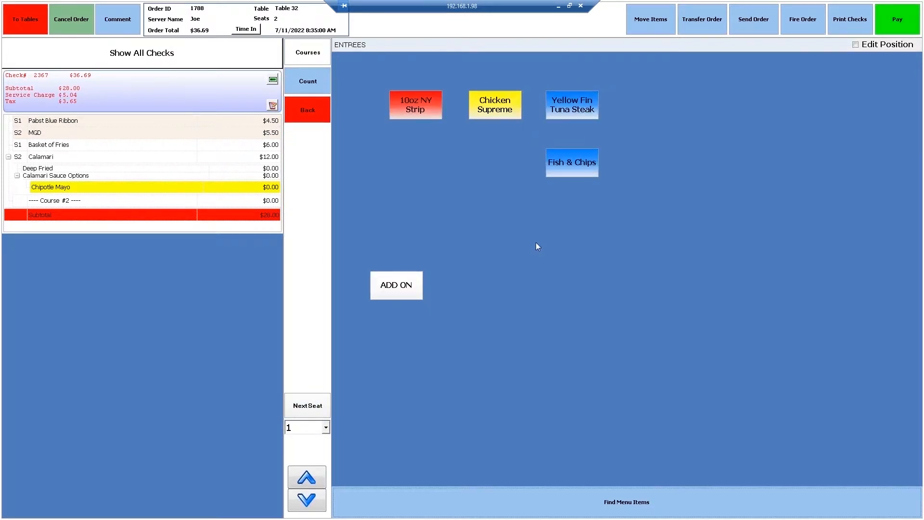
left_click(494, 105)
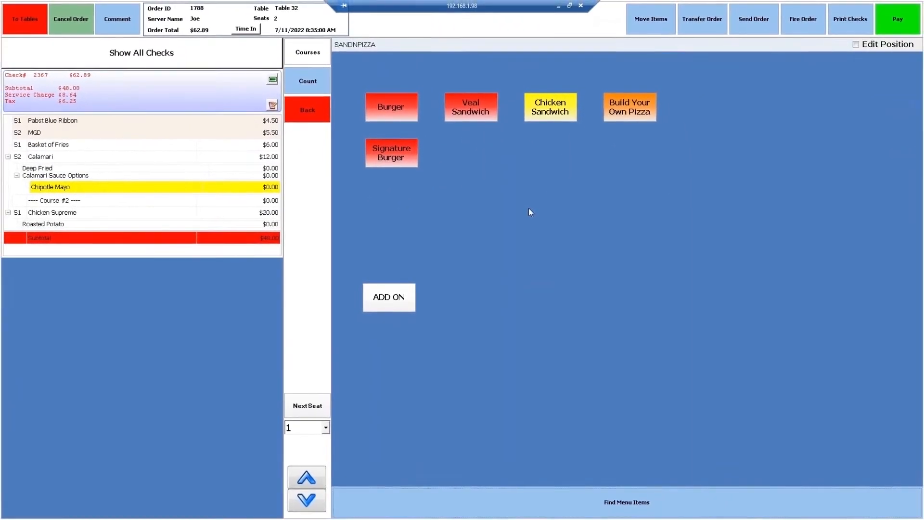
Add a Medium Signature Burger with Mozzarella, standard toppings and a side for seat 1
left_click(391, 153)
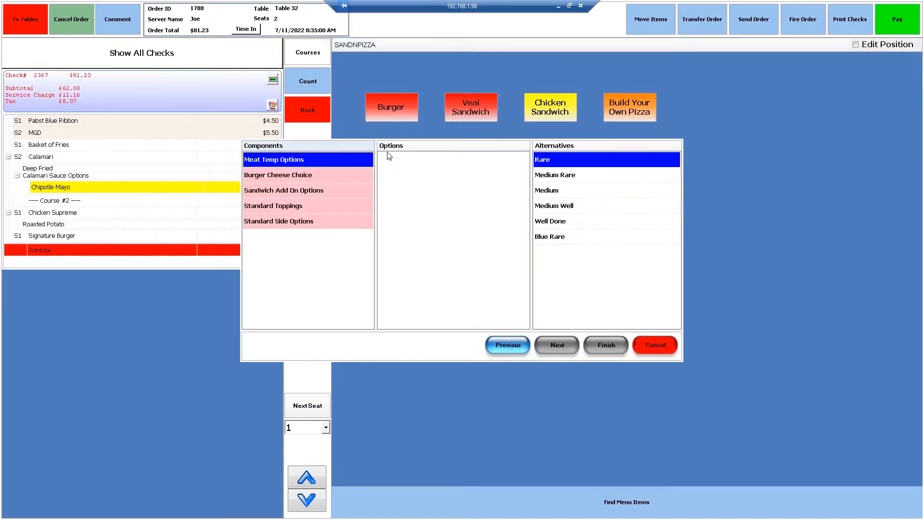
mouse_move(654, 311)
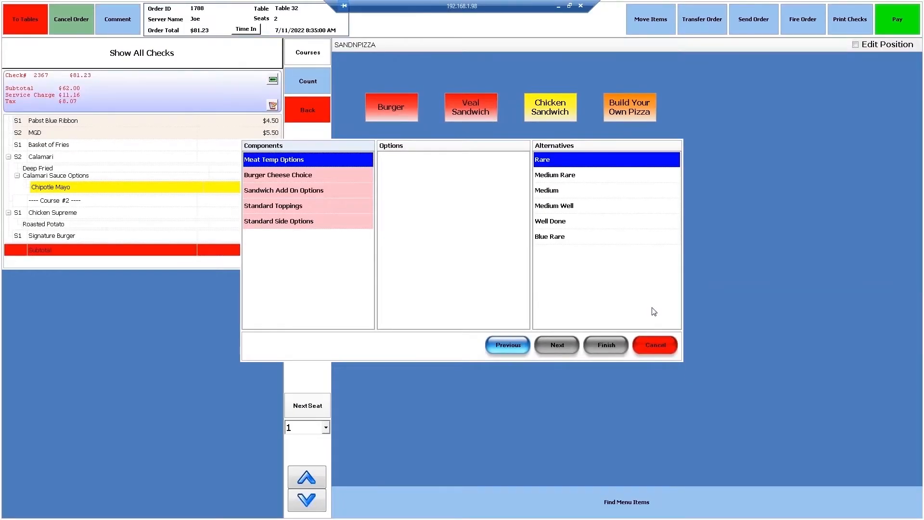
left_click(556, 345)
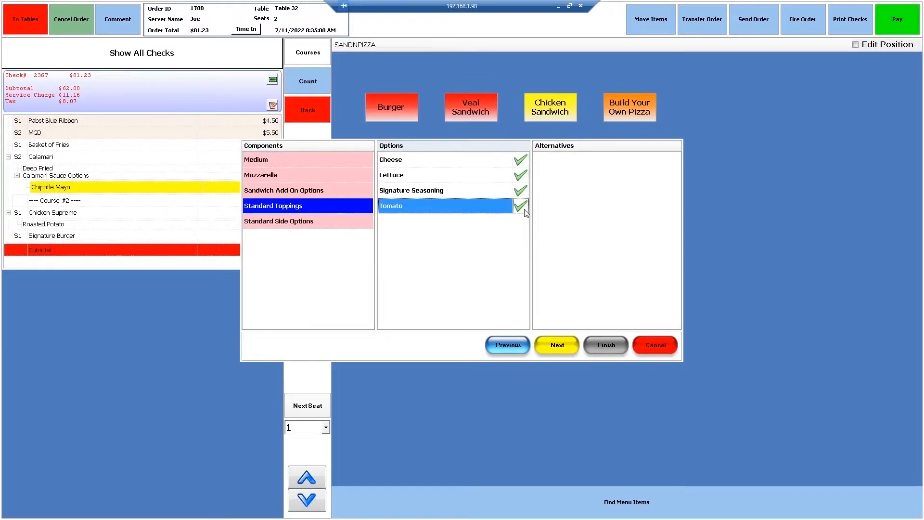
left_click(521, 206)
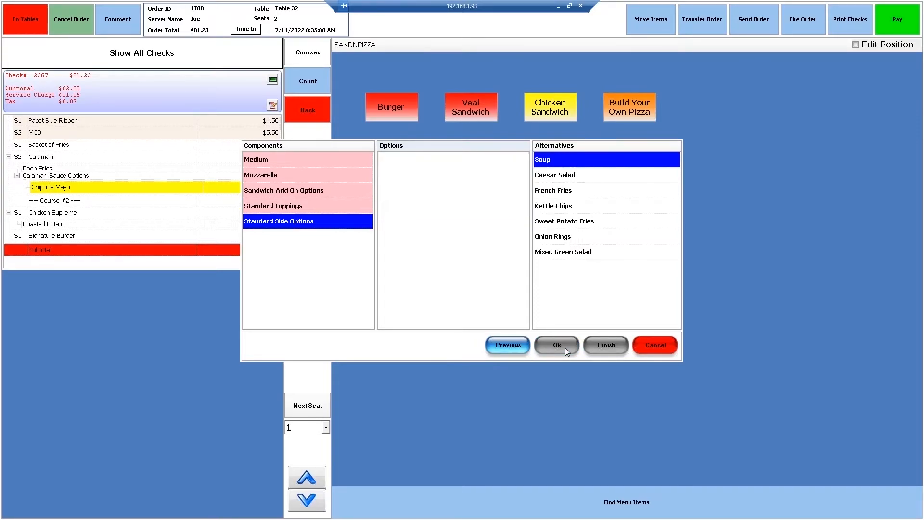
left_click(557, 345)
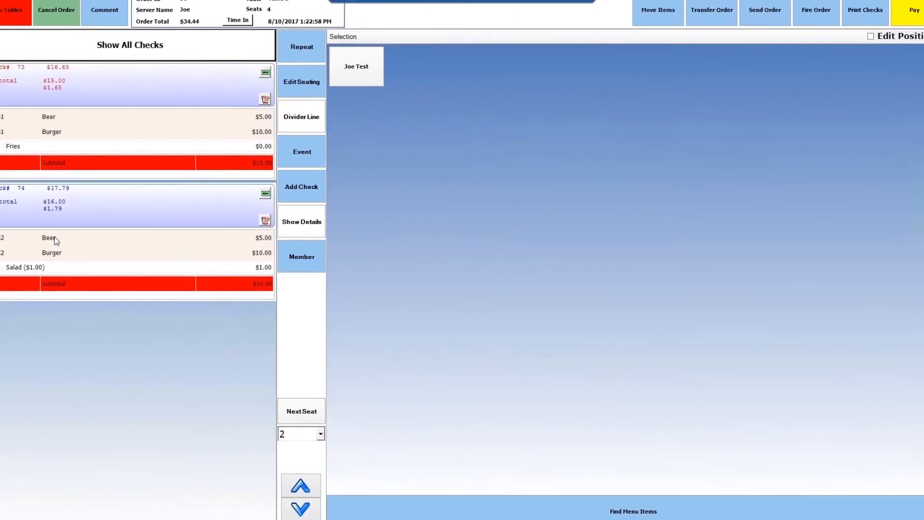
Split the Table 32 check by seats, move items between checks, then pay $106.79 On Account
right_click(65, 239)
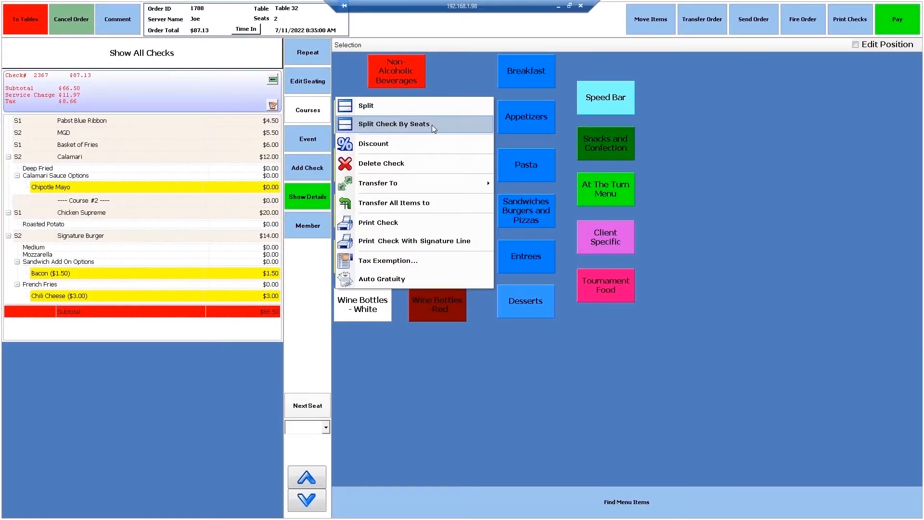
left_click(394, 124)
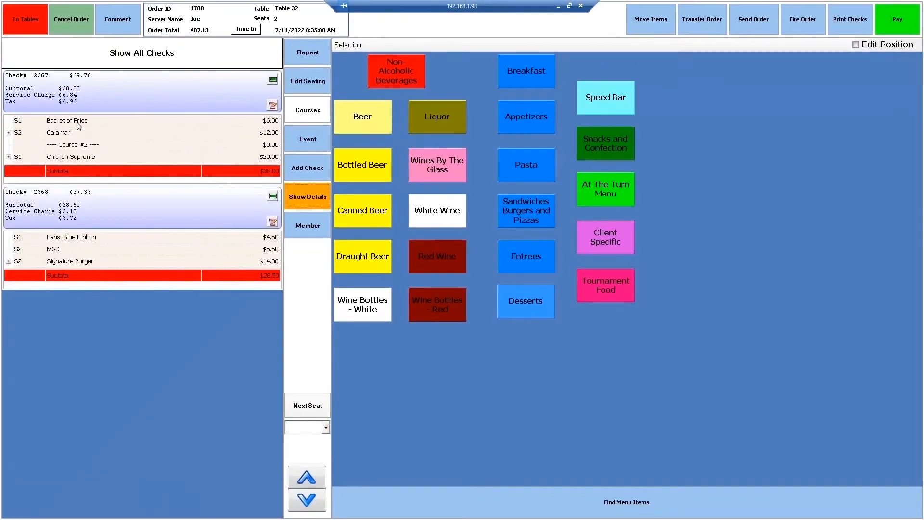
left_click(66, 120)
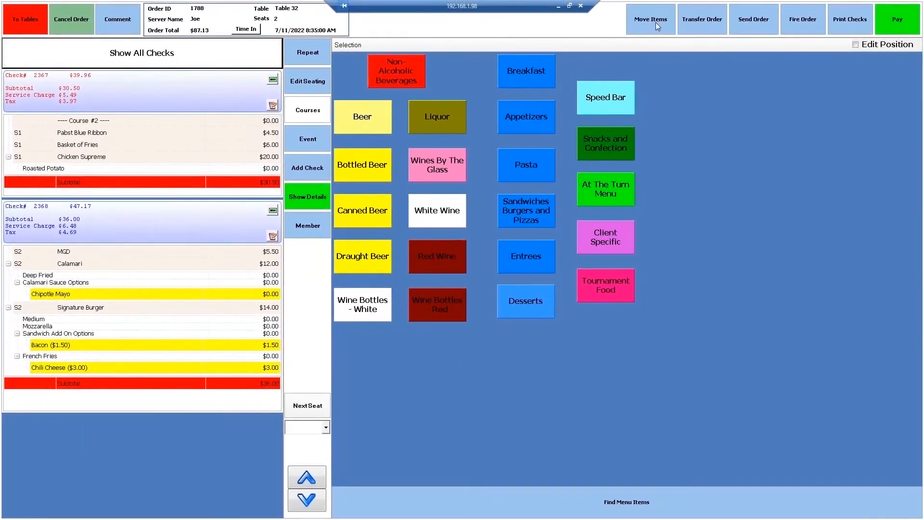
left_click(650, 18)
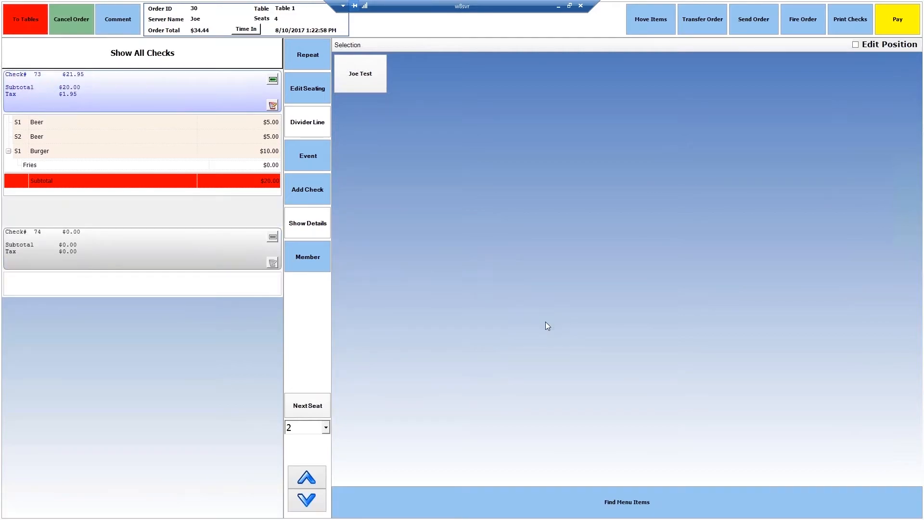
left_click(26, 19)
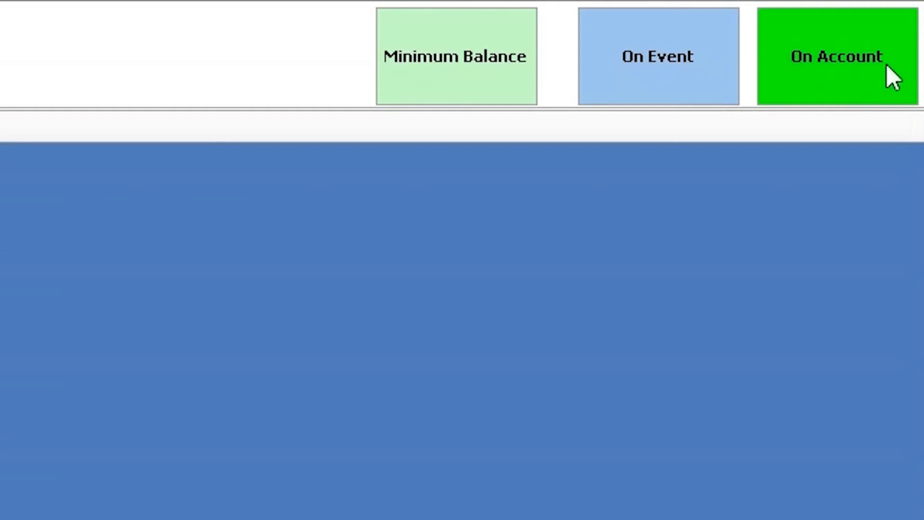
left_click(840, 56)
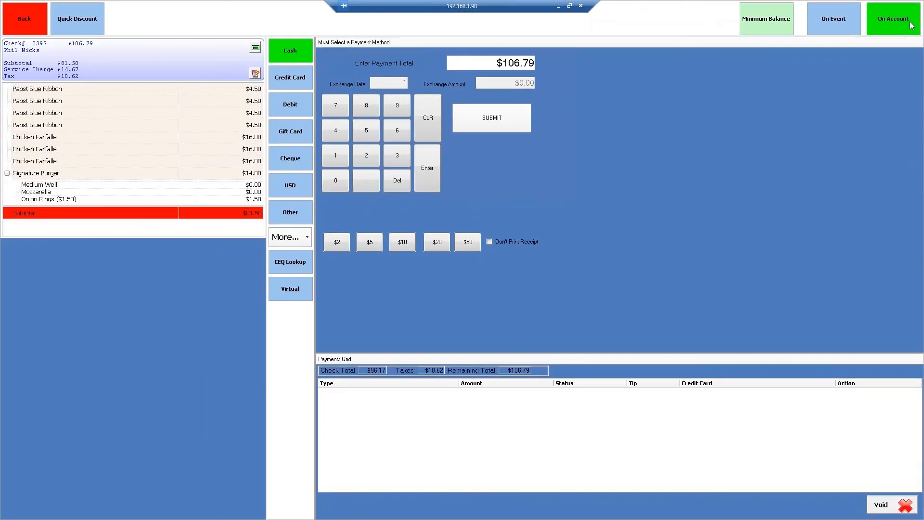